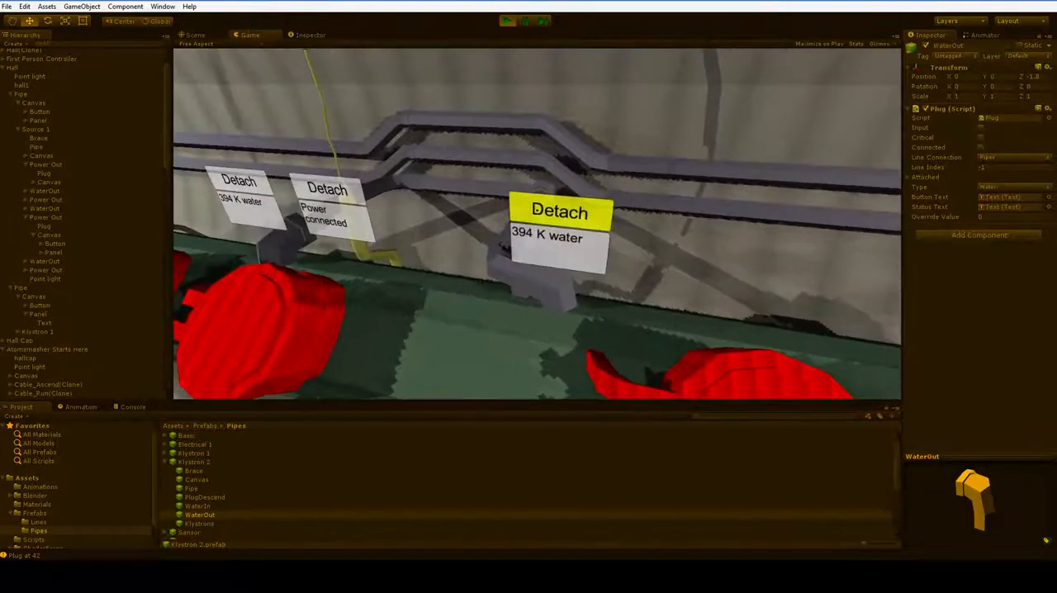
Step: Select a red box in the running tunnel so its 'No inputs available' message appears
{"action": "left_click", "coordinate": [558, 212]}
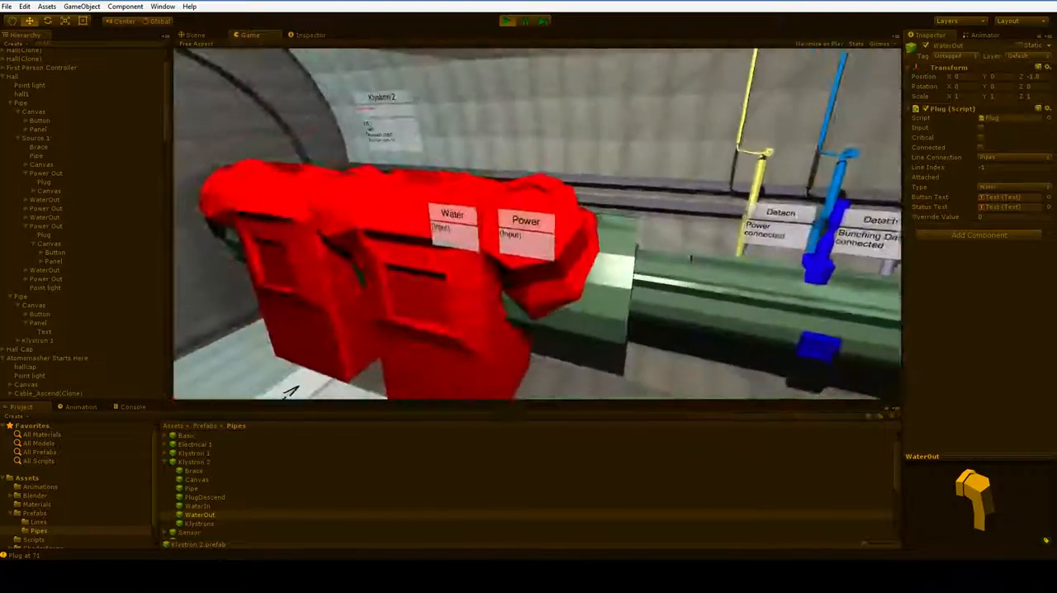
{"action": "left_click", "coordinate": [525, 222]}
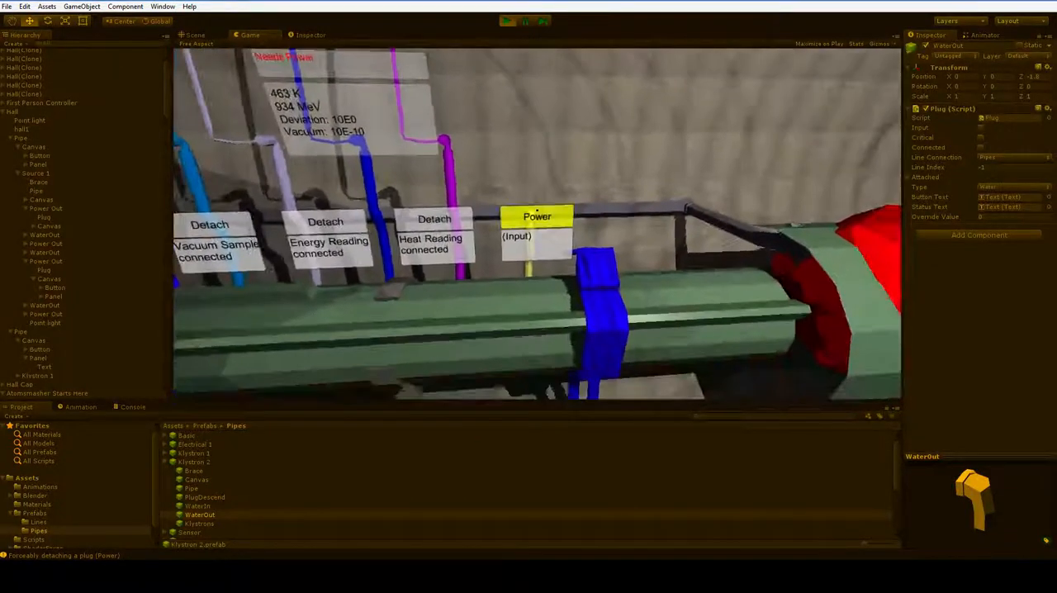
{"action": "left_click", "coordinate": [537, 227]}
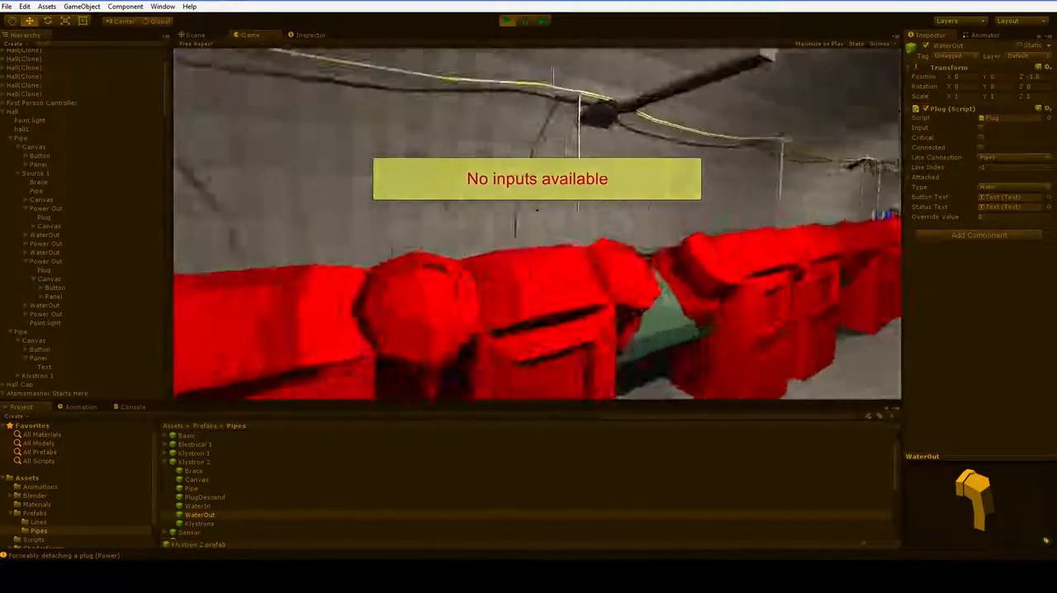